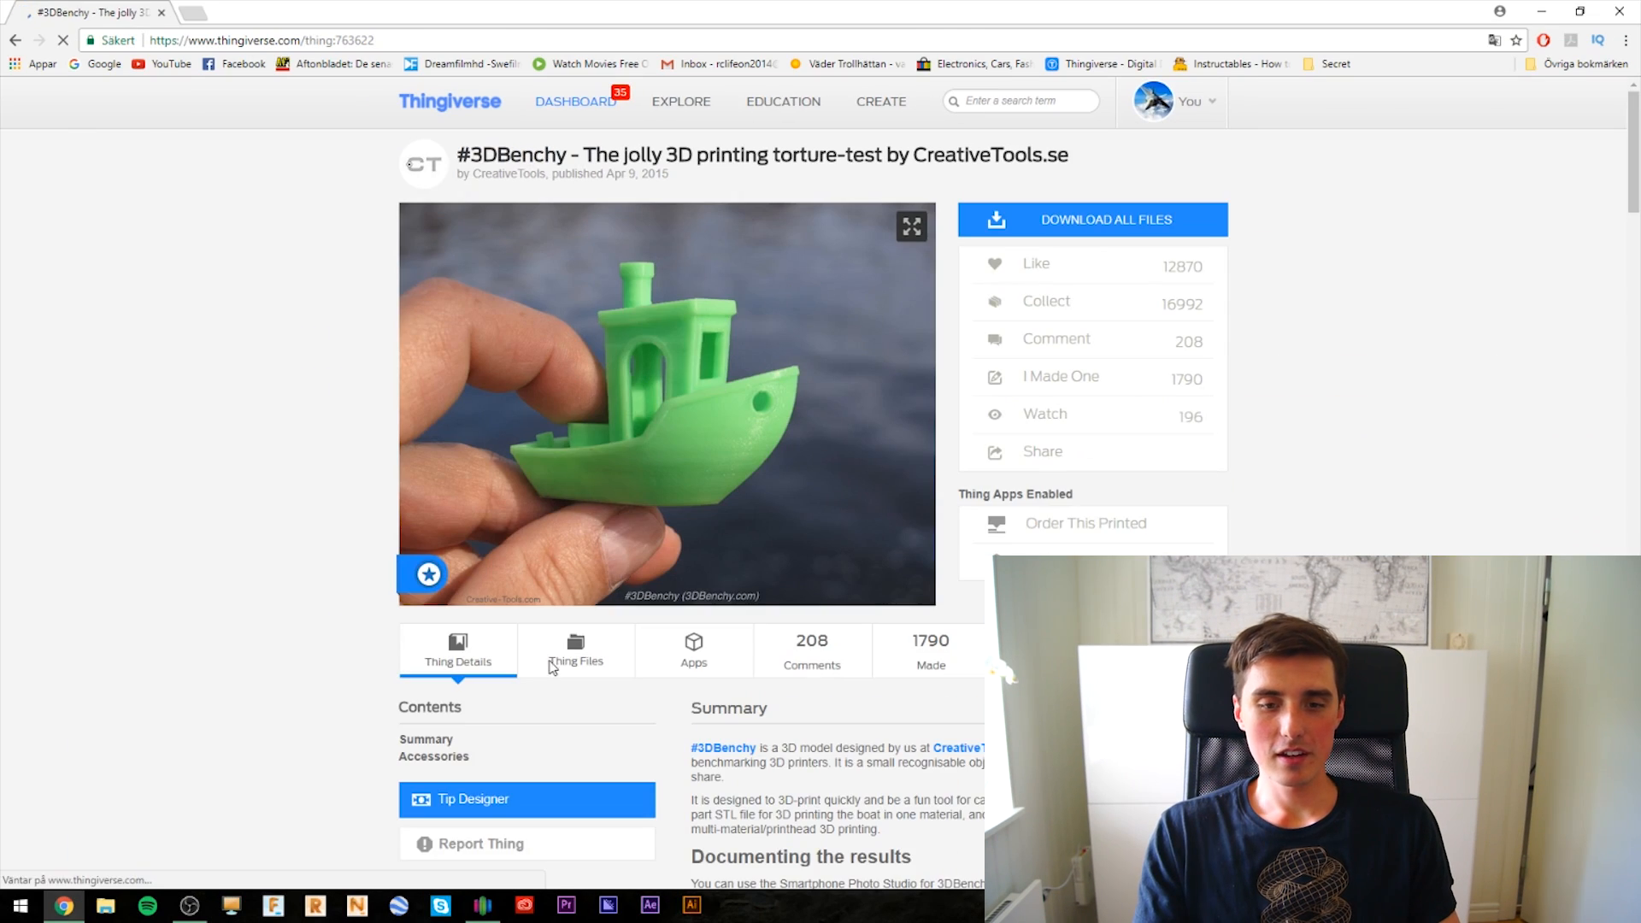
- Review the FFF process defaults on the Extruder, Layer and Temperature pages without changing values
{"action": "scroll", "scroll_direction": "down", "scroll_amount": 3}
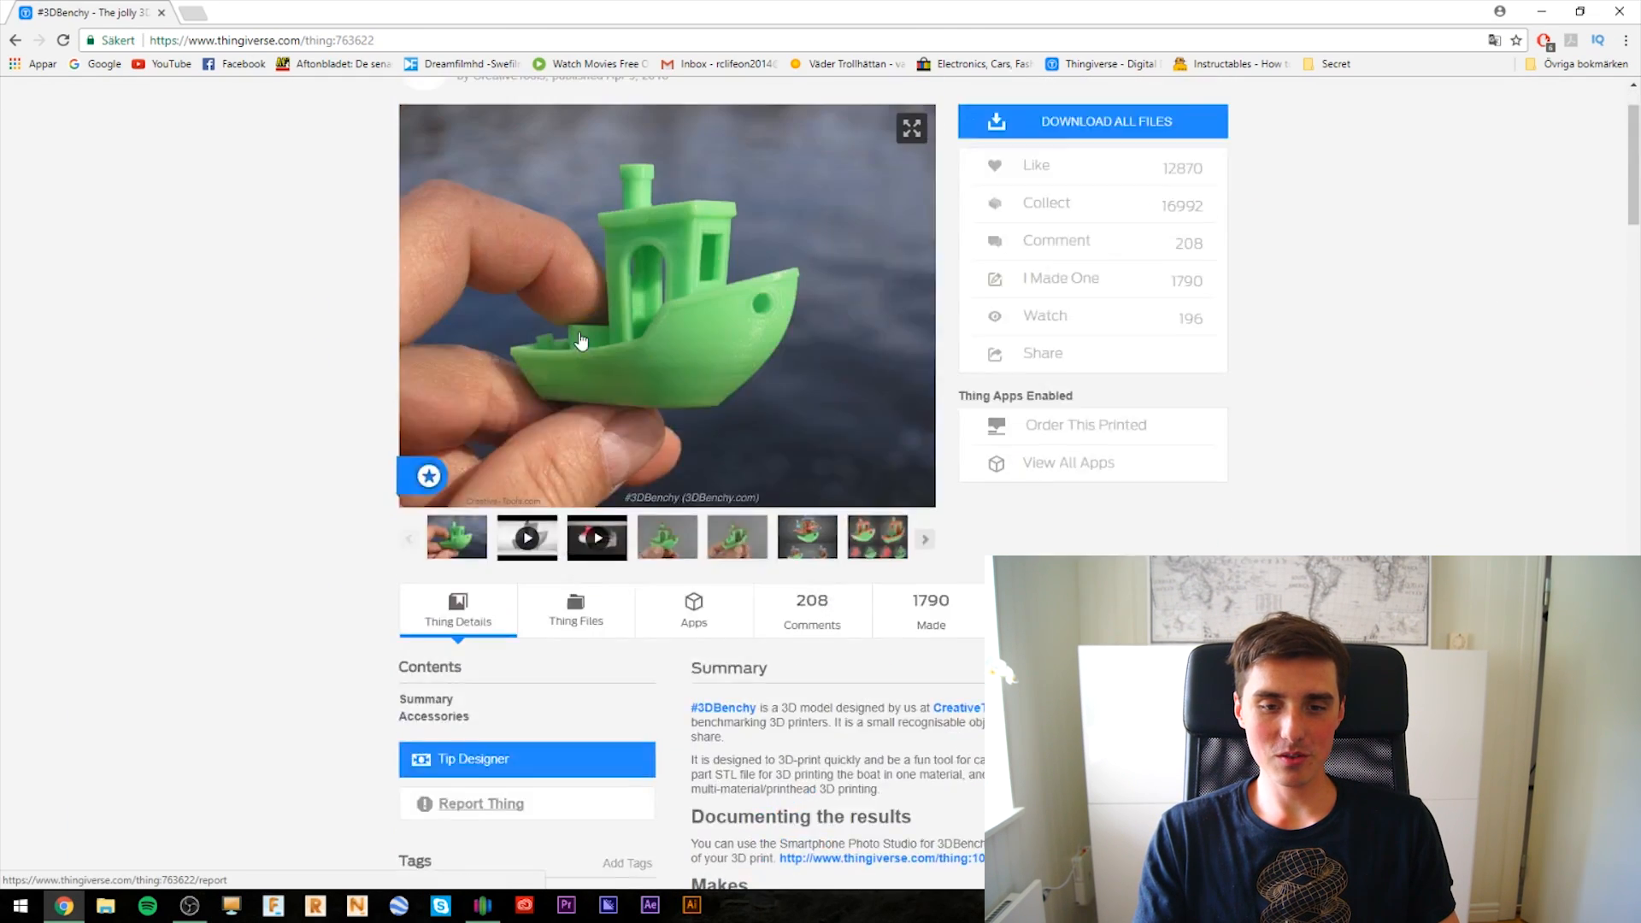
{"action": "left_click", "coordinate": [482, 906]}
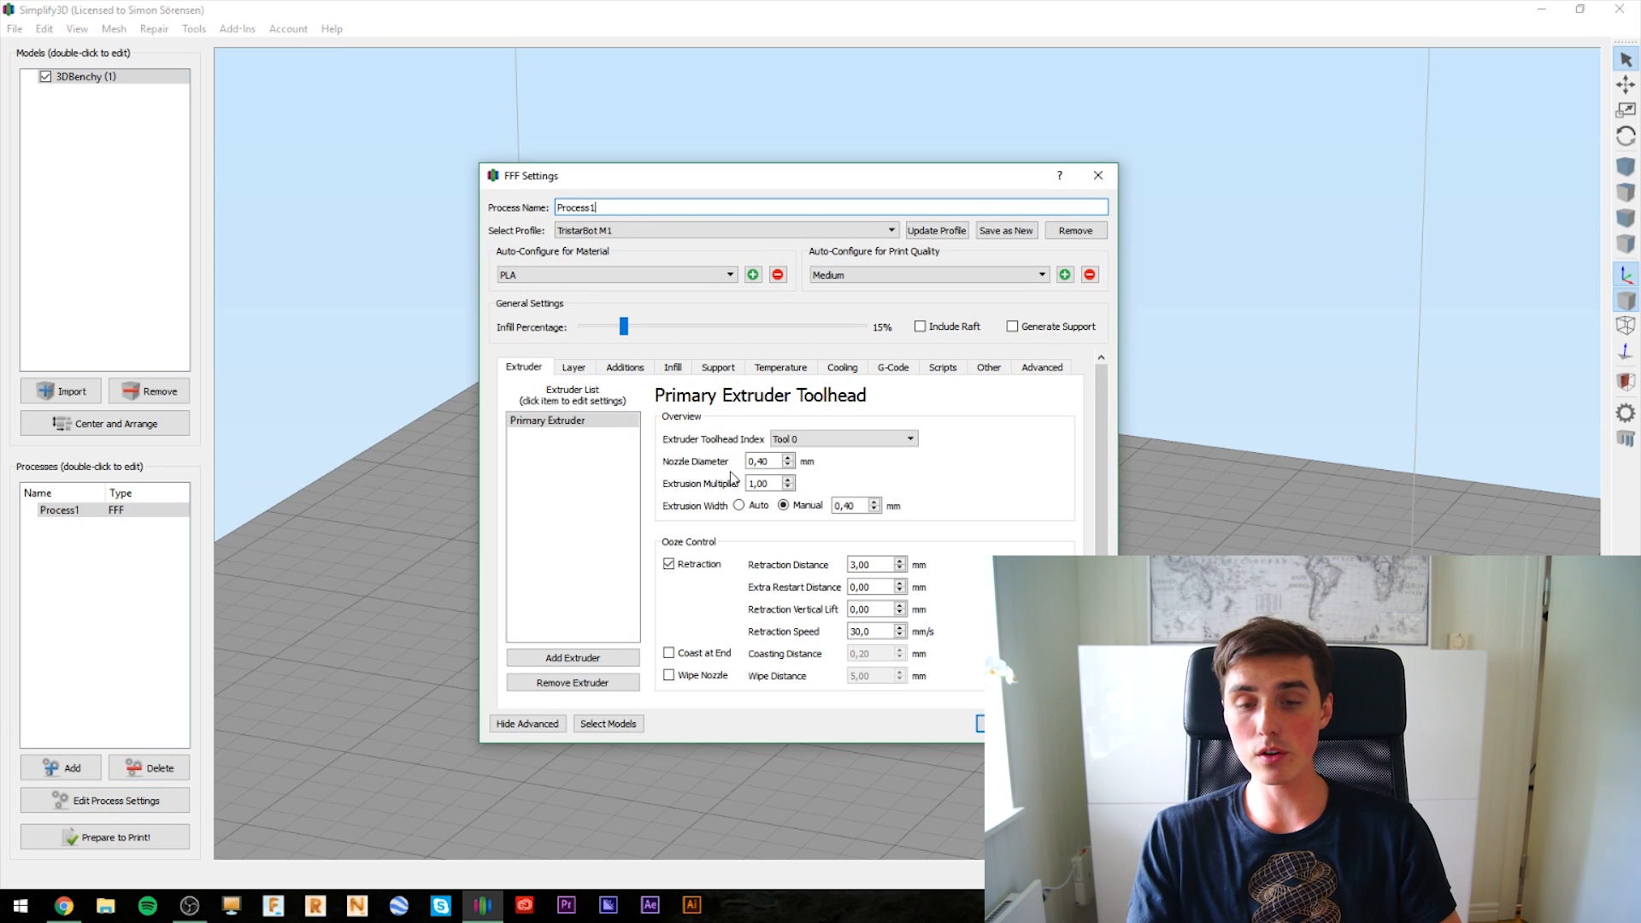
{"action": "mouse_move", "coordinate": [727, 477]}
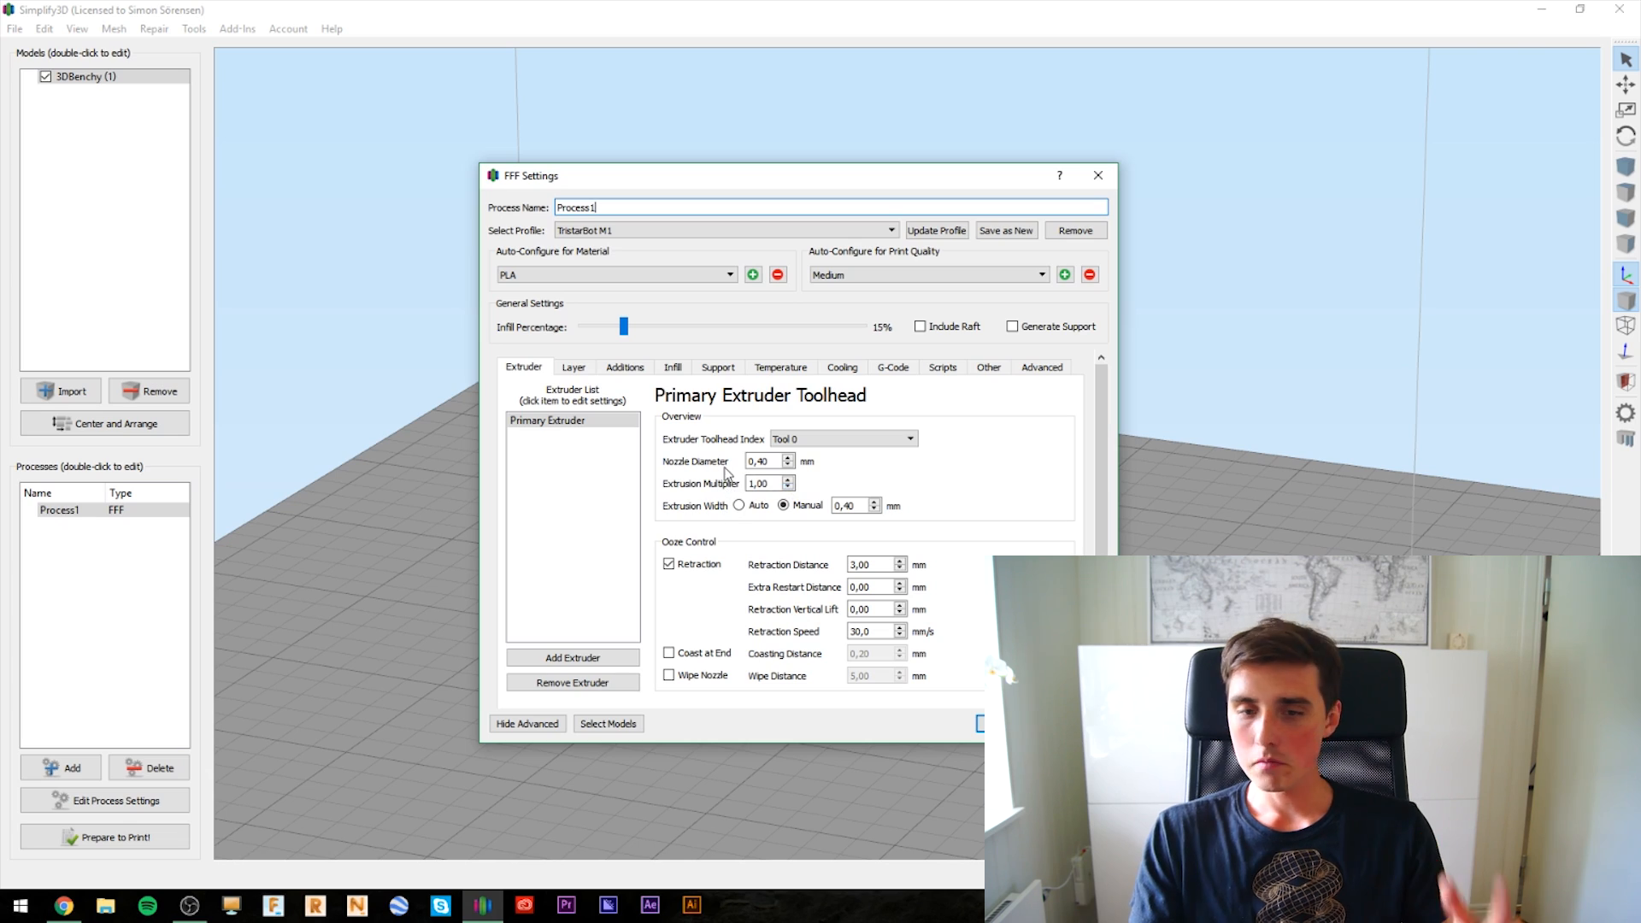
{"action": "left_click", "coordinate": [575, 367]}
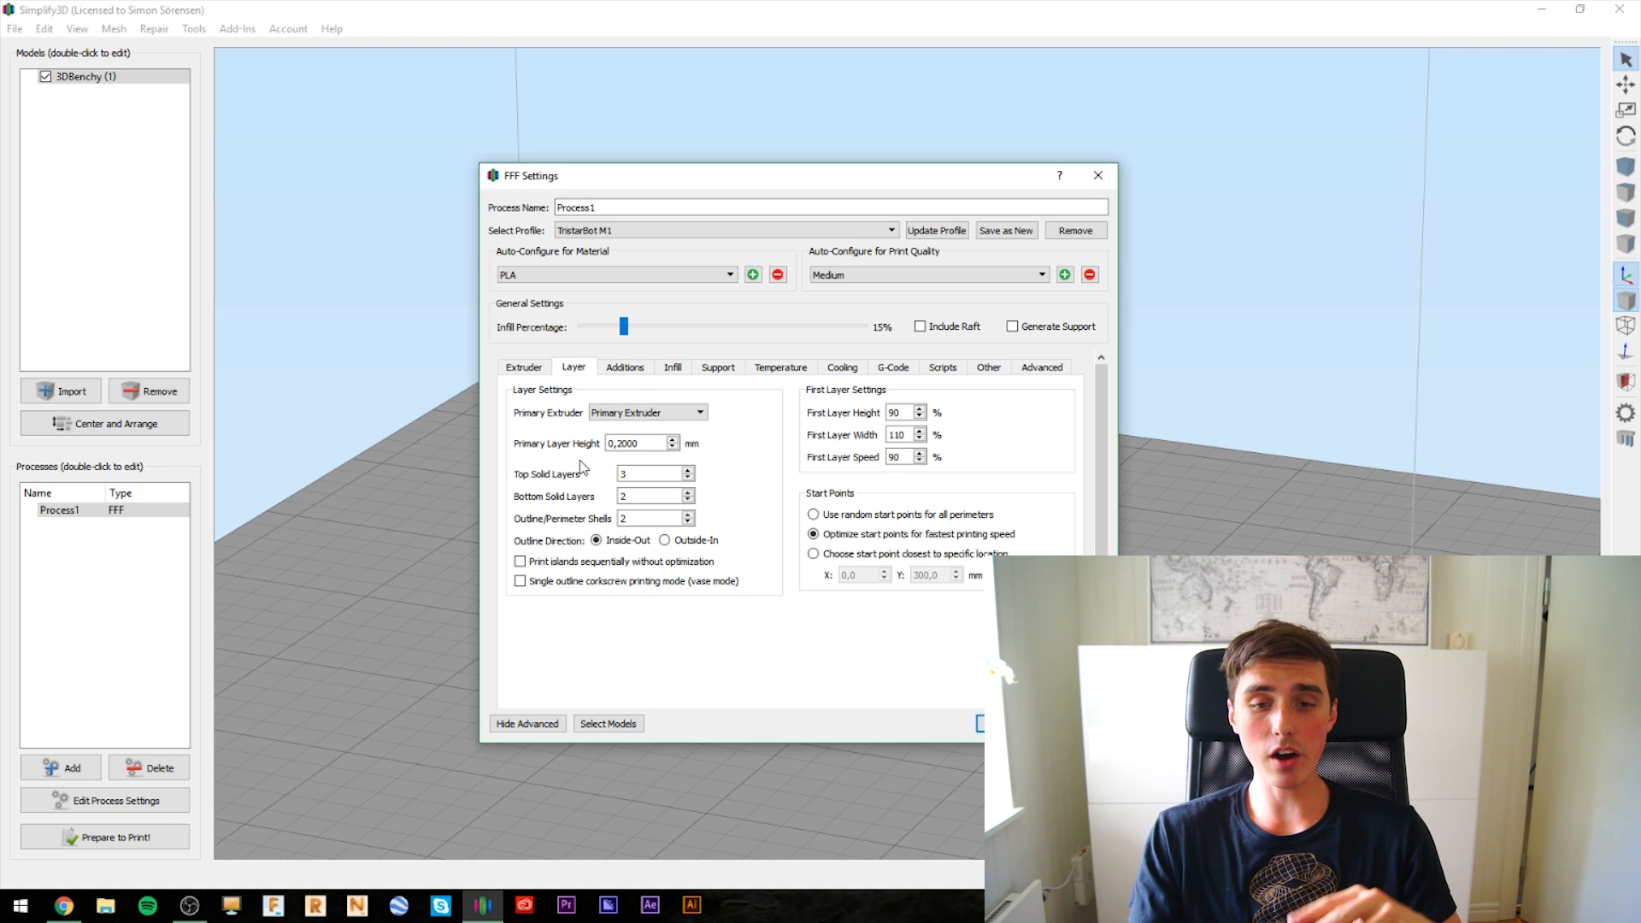
{"action": "left_click", "coordinate": [781, 368]}
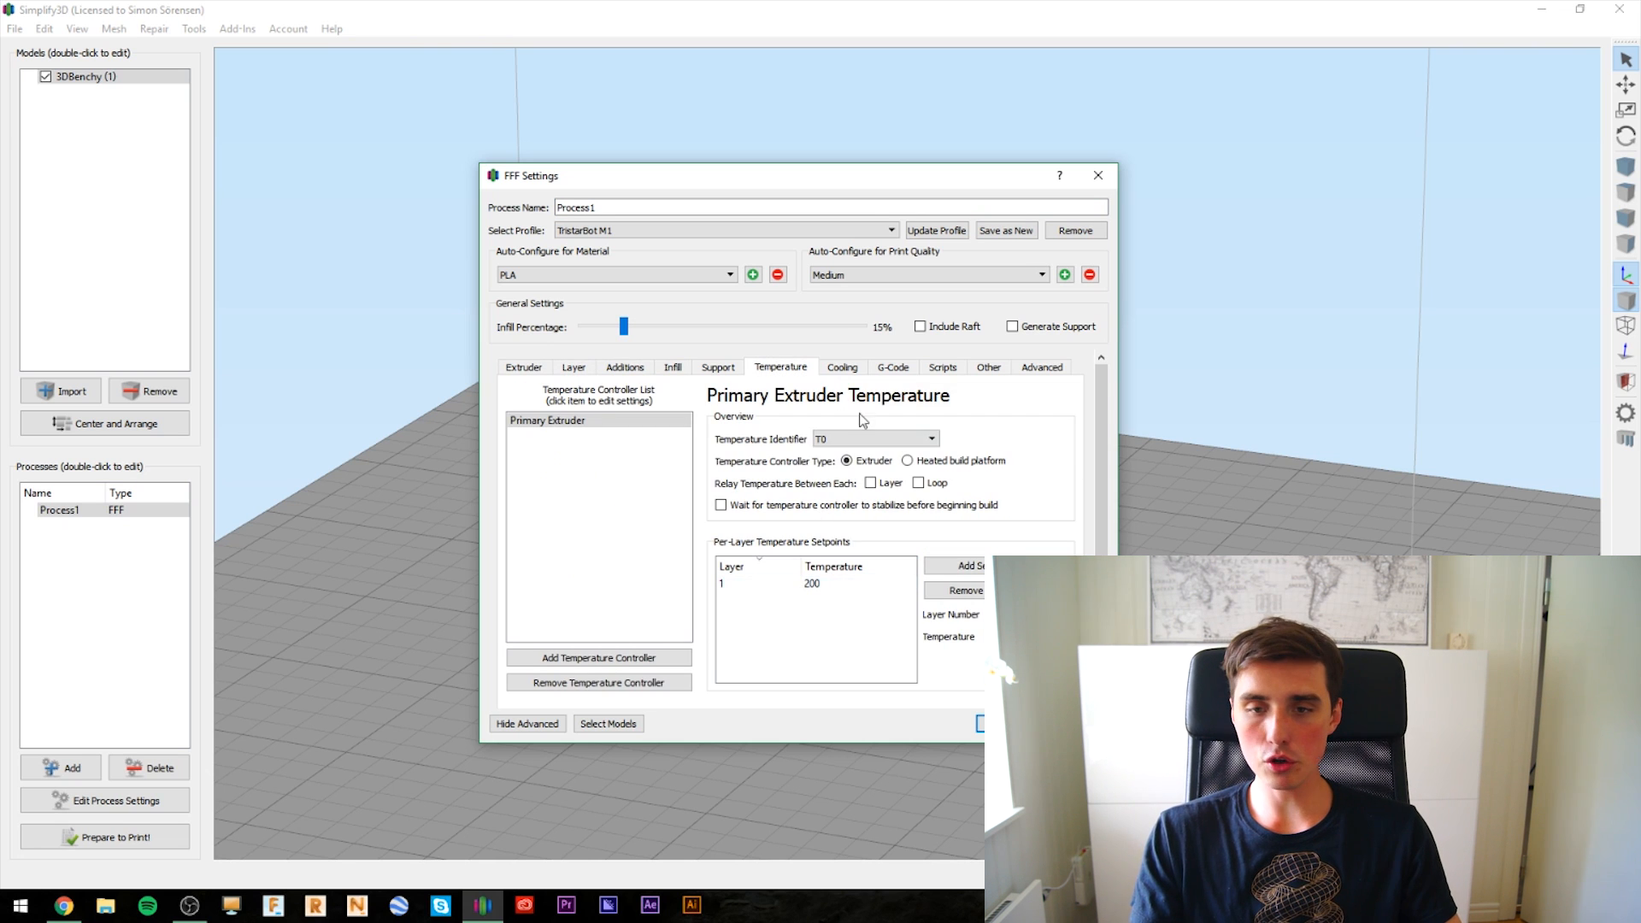
- Review the Cooling, Scripts and Other (speeds and filament) pages, leaving defaults unchanged
{"action": "left_click", "coordinate": [841, 368]}
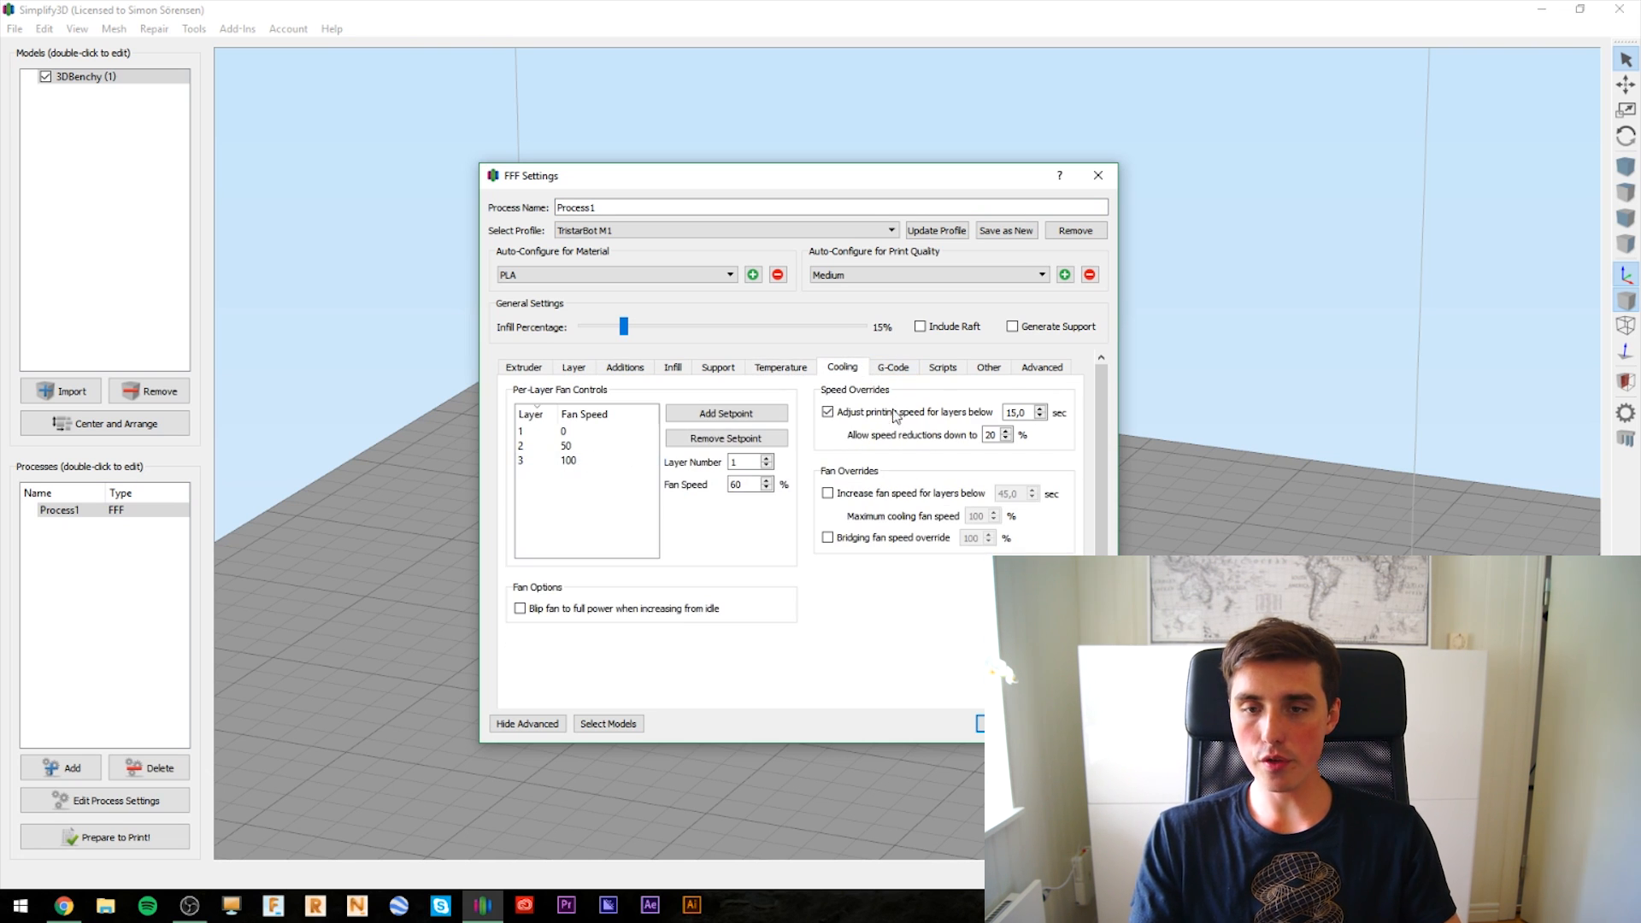
{"action": "left_click", "coordinate": [940, 368]}
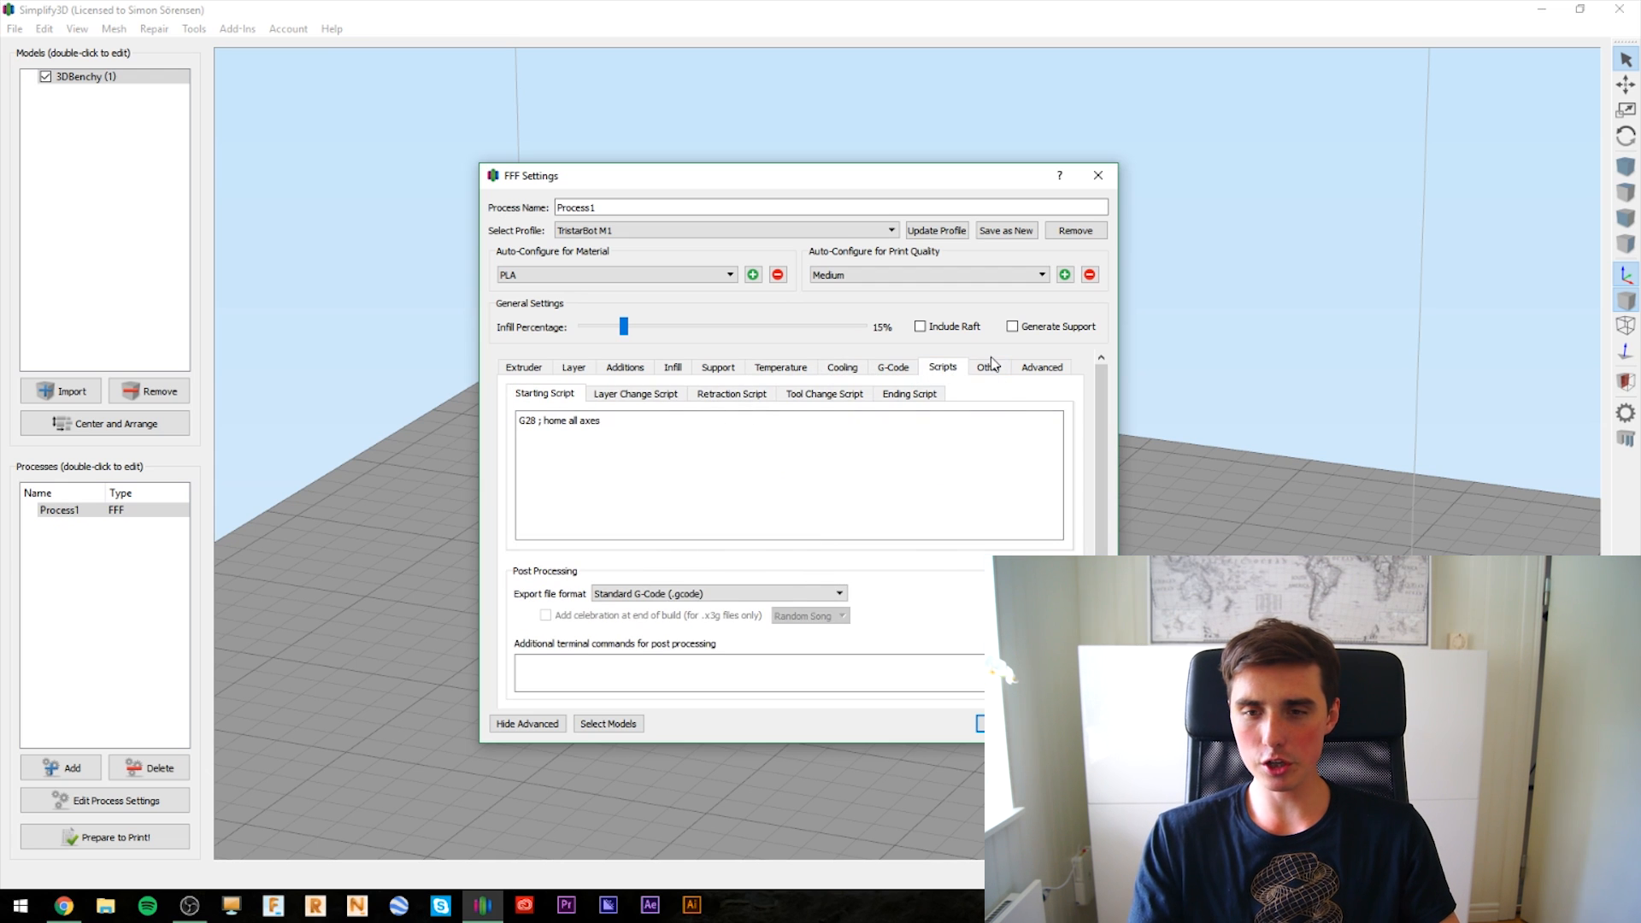
{"action": "left_click", "coordinate": [987, 367]}
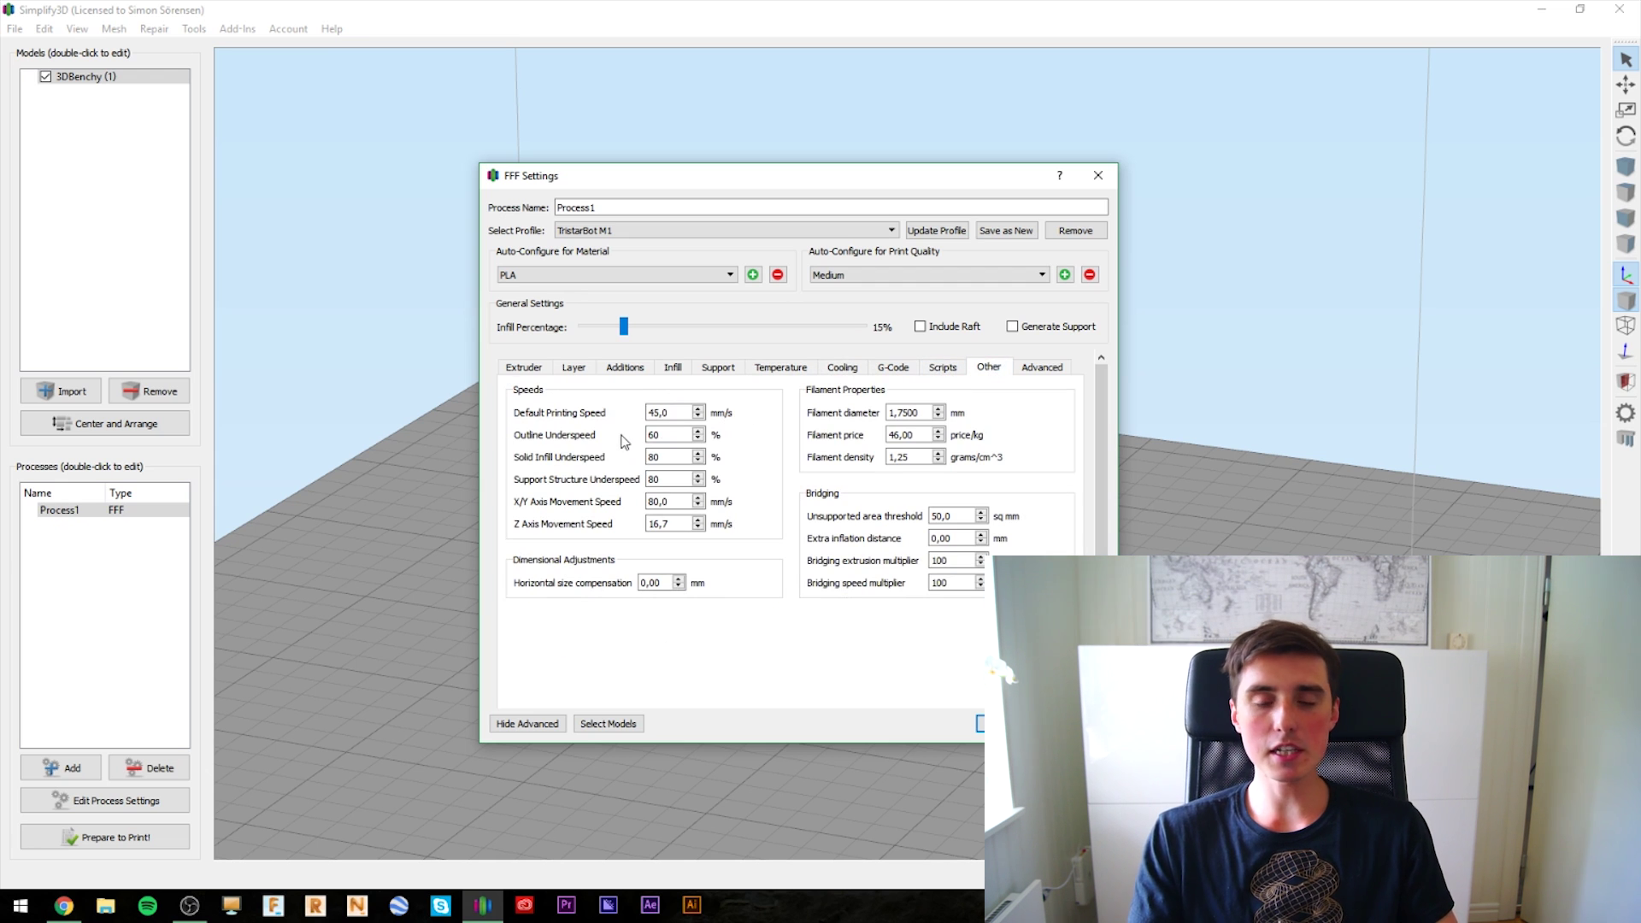